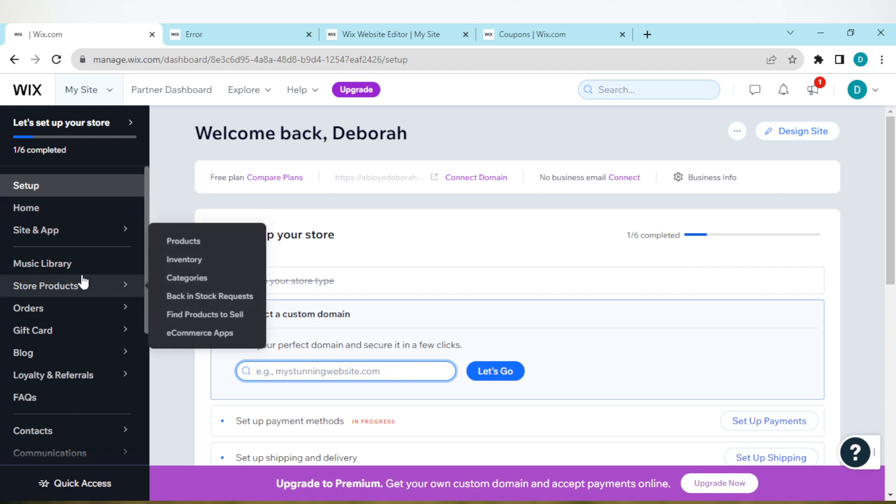
{"action": "mouse_move", "coordinate": [36, 230]}
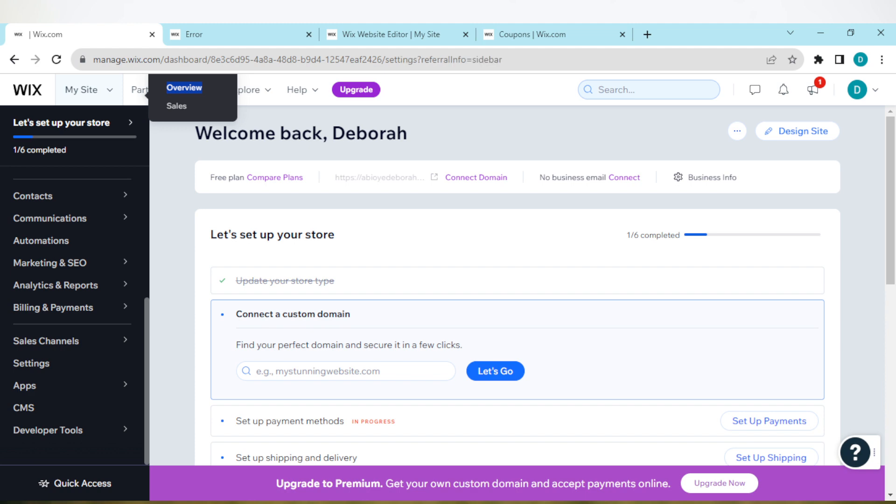
Open the site Settings page from the dashboard sidebar
{"action": "left_click", "coordinate": [31, 363]}
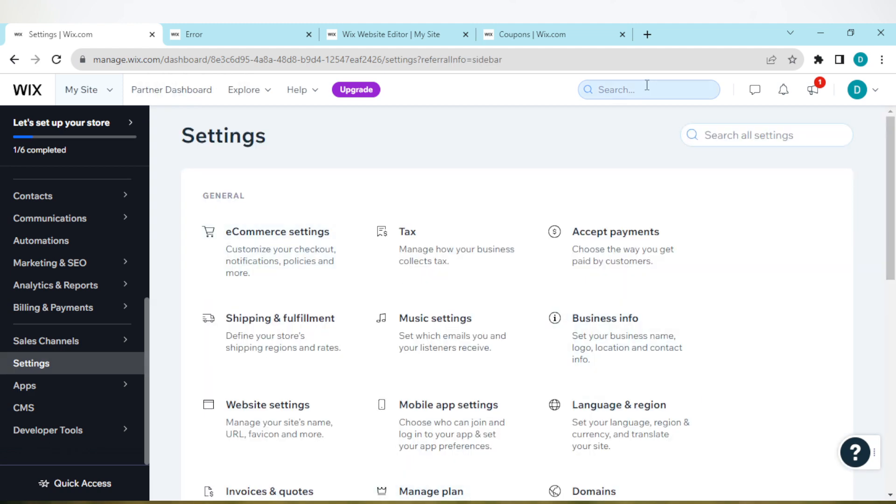
Search the dashboard for 'seo' and open SEO Settings from the results
{"action": "left_click", "coordinate": [648, 89]}
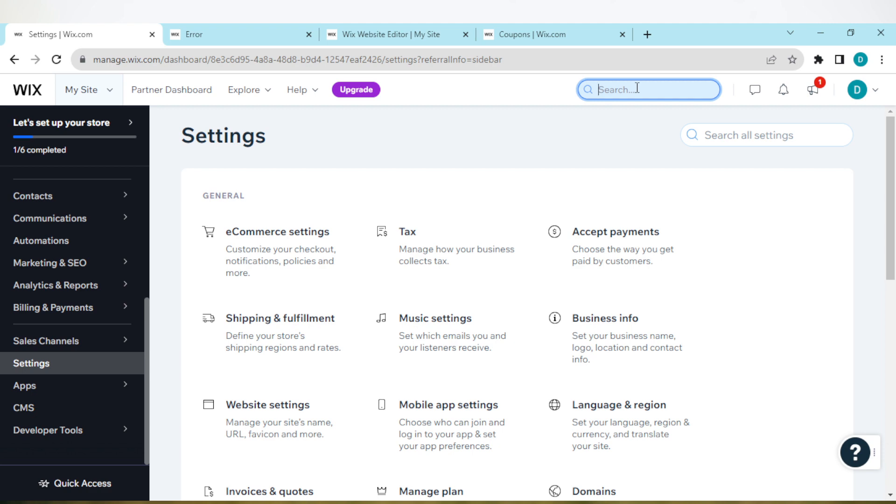
{"action": "type", "text": "seo sett"}
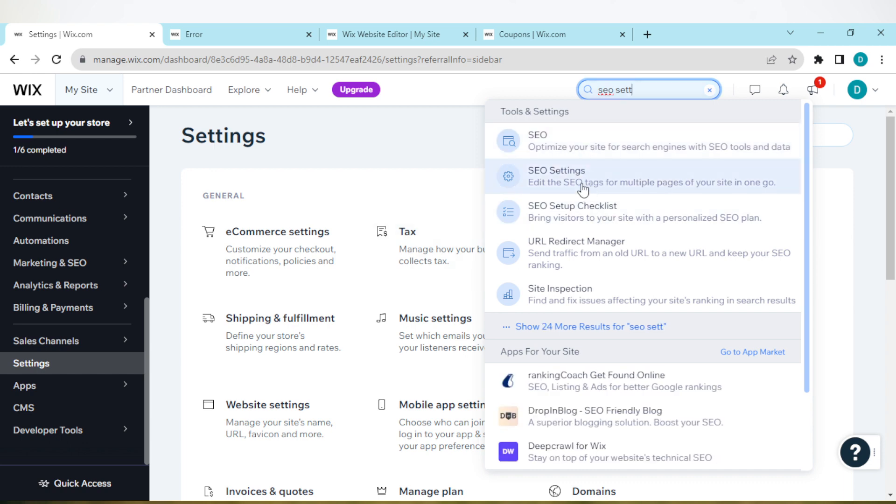
{"action": "left_click", "coordinate": [583, 176]}
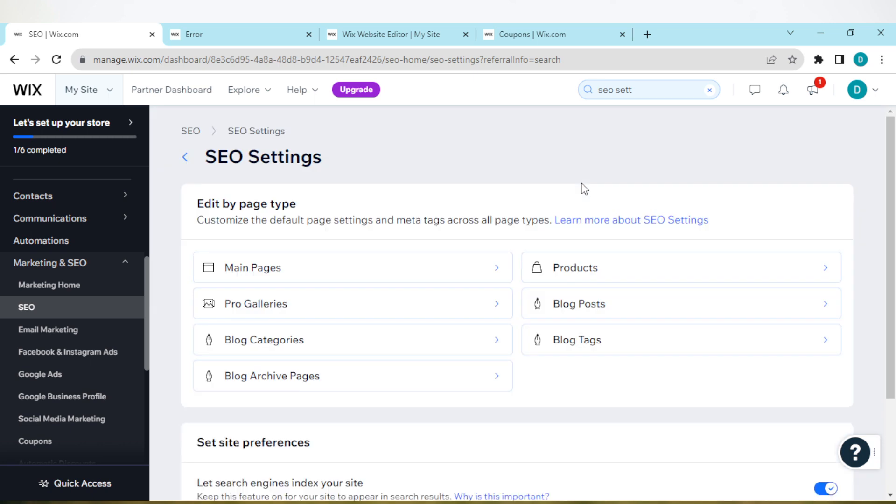
{"action": "mouse_move", "coordinate": [433, 241]}
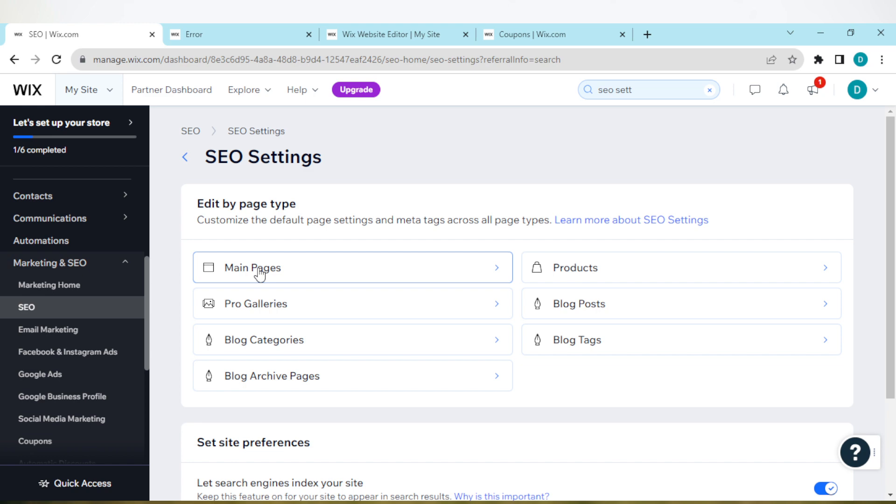
Open Main Pages SEO settings and scroll down to the Shipping & Returns row
{"action": "left_click", "coordinate": [251, 268]}
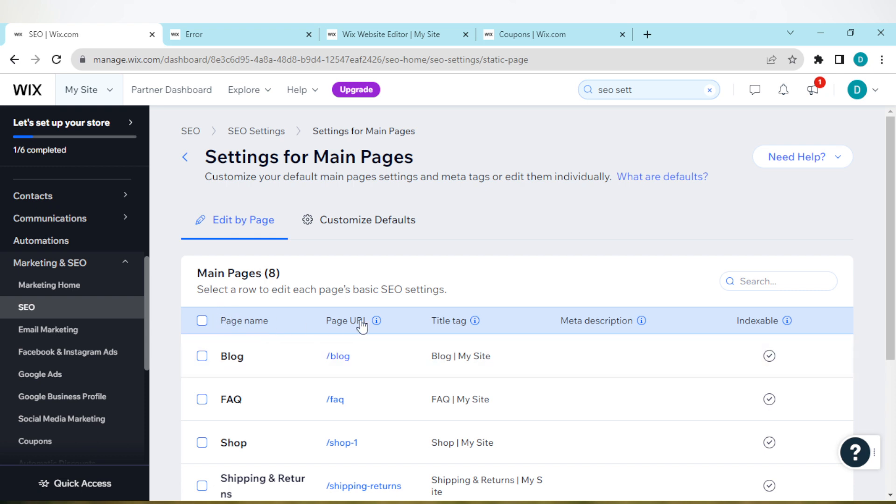
{"action": "mouse_move", "coordinate": [178, 307]}
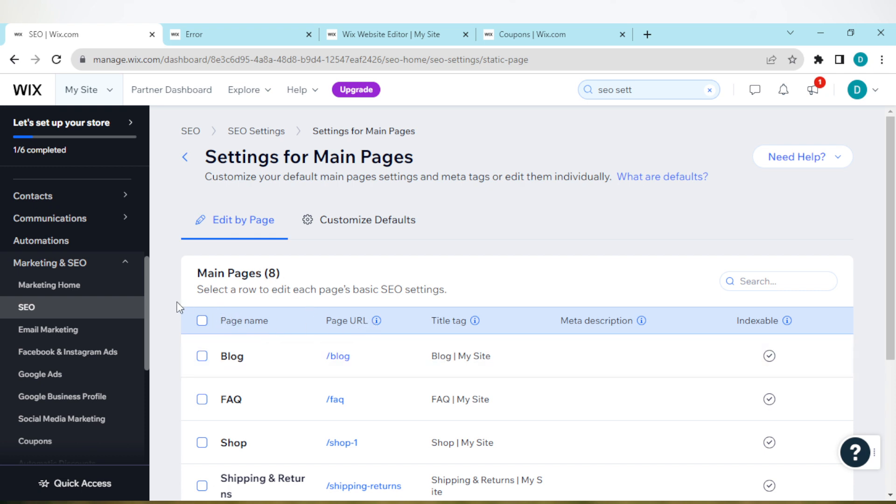
{"action": "mouse_move", "coordinate": [351, 304]}
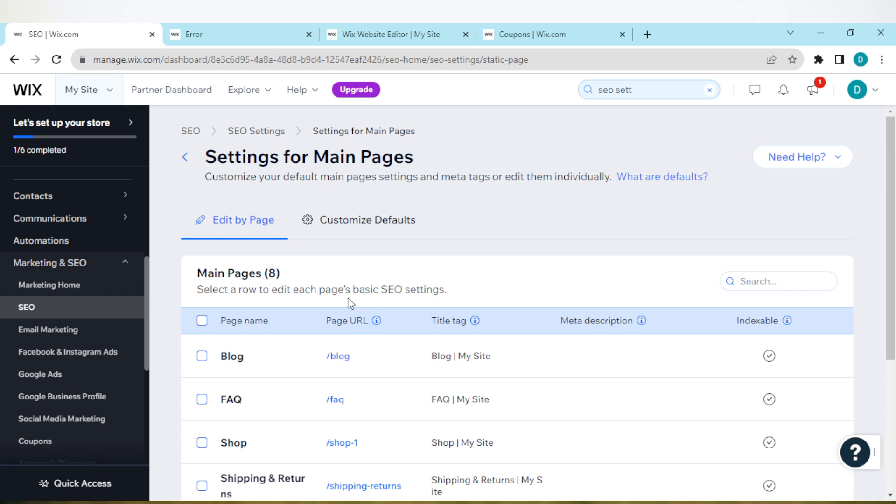
{"action": "mouse_move", "coordinate": [423, 304]}
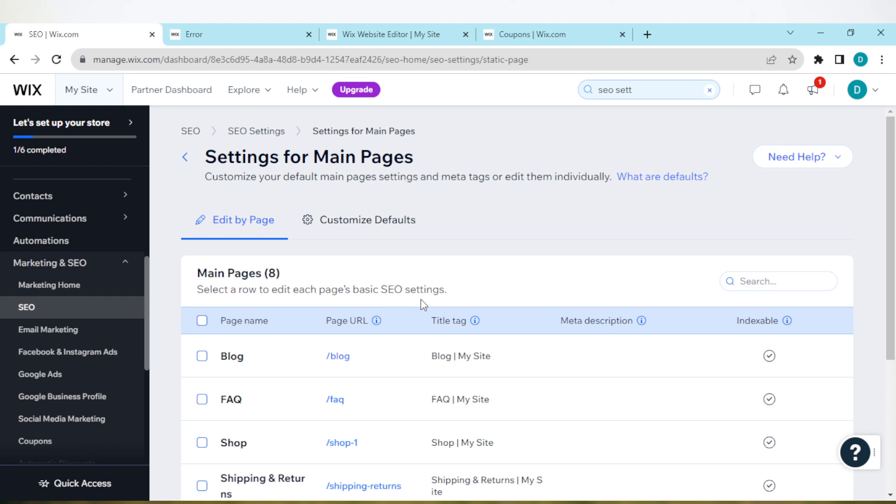
{"action": "mouse_move", "coordinate": [255, 333]}
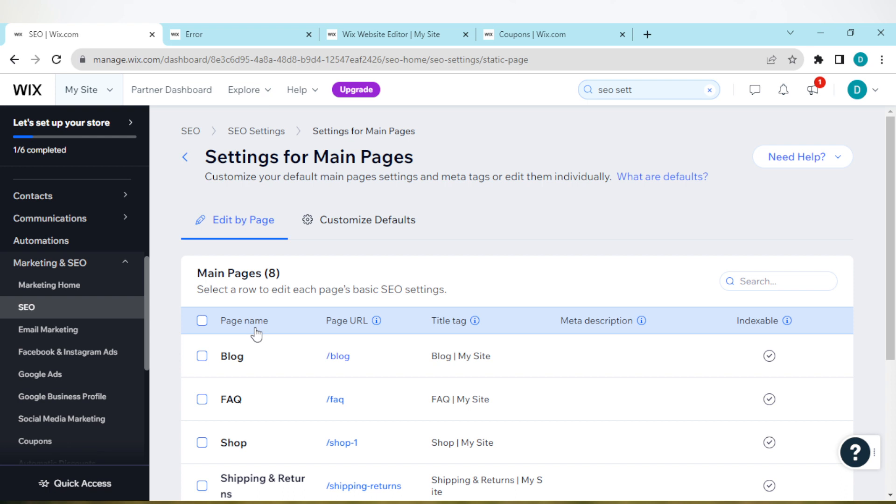
{"action": "mouse_move", "coordinate": [650, 349]}
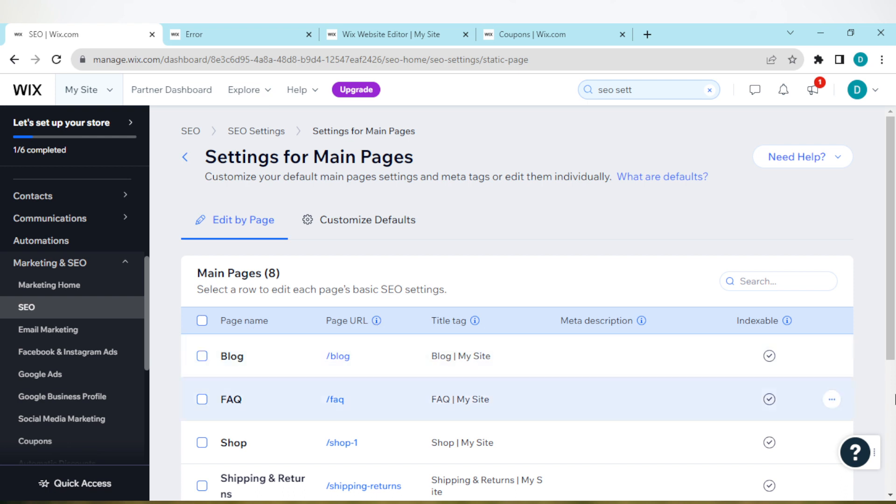
{"action": "scroll", "scroll_direction": "down", "scroll_amount": 3}
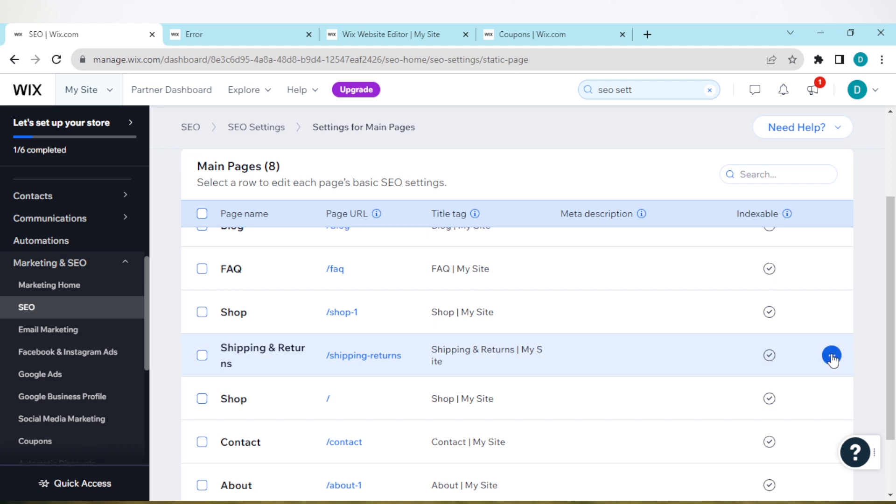
Choose Edit from the Shipping & Returns row's actions menu
{"action": "left_click", "coordinate": [832, 355]}
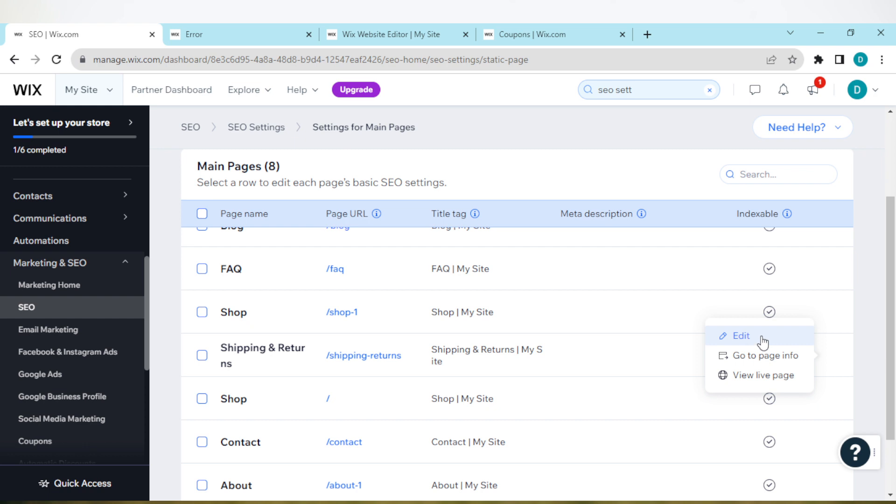
{"action": "left_click", "coordinate": [740, 337]}
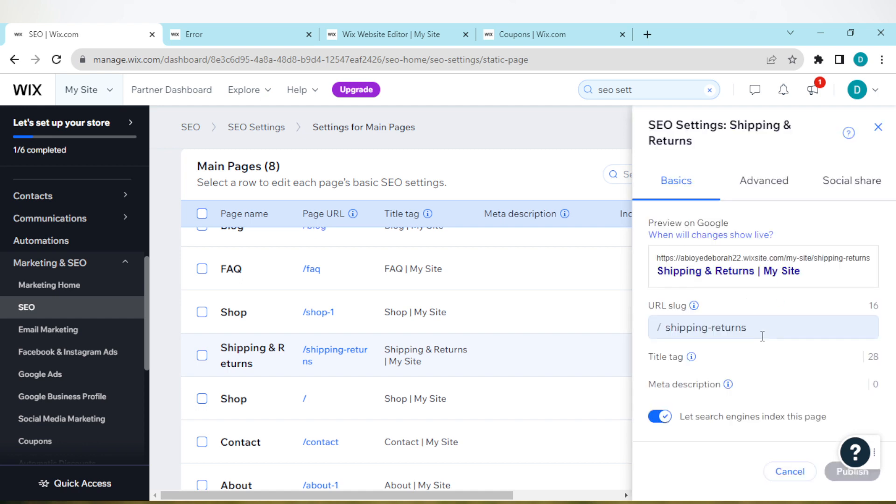
{"action": "scroll", "scroll_direction": "down", "scroll_amount": 3}
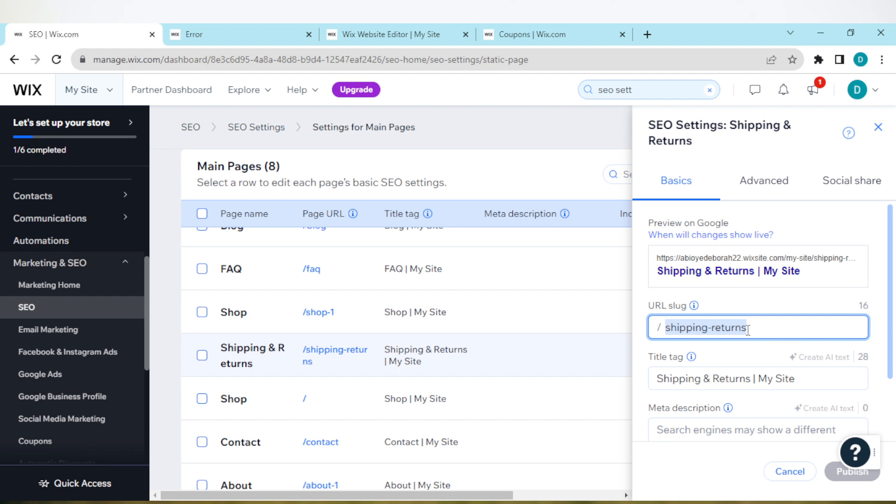
{"action": "mouse_move", "coordinate": [814, 494]}
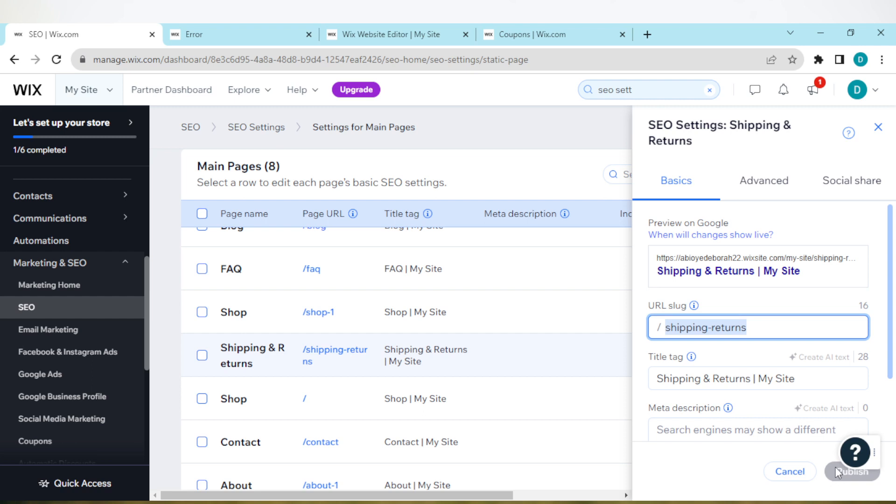
{"action": "mouse_move", "coordinate": [841, 482]}
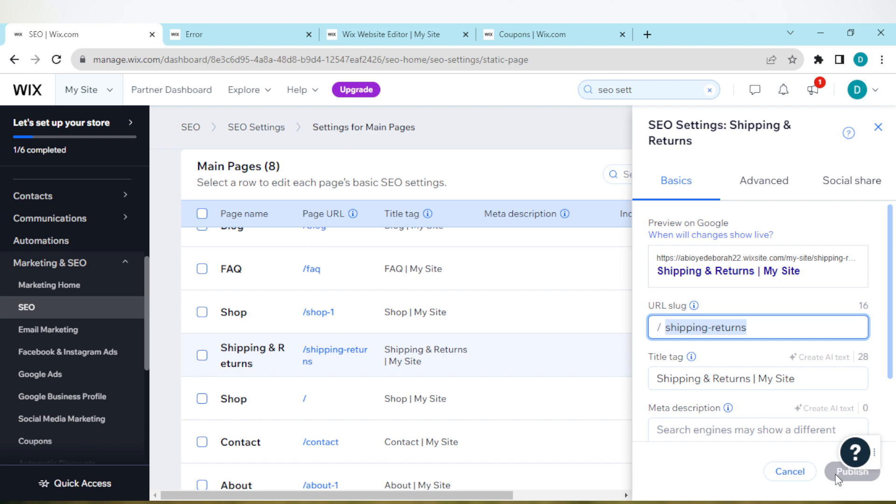
{"action": "mouse_move", "coordinate": [863, 243]}
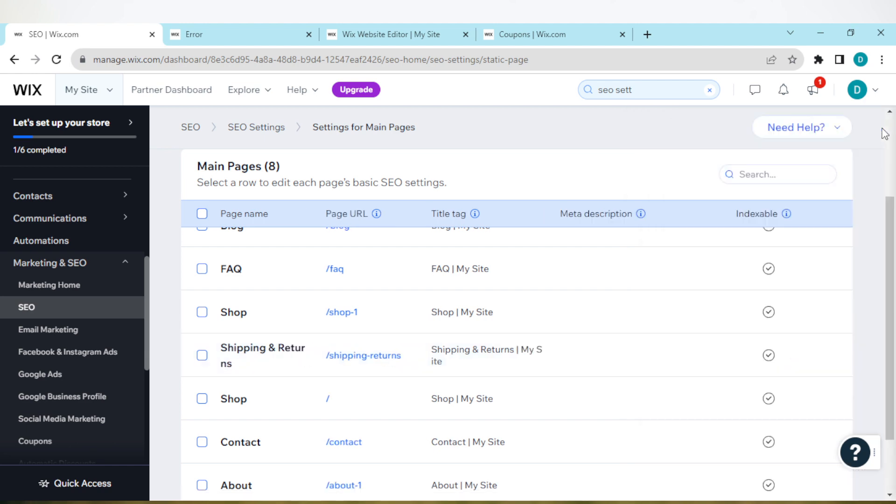
{"action": "mouse_move", "coordinate": [804, 376]}
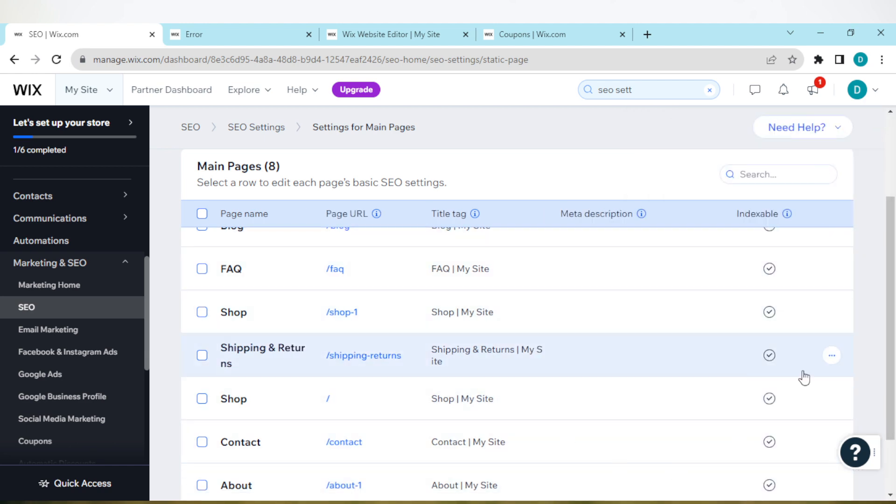